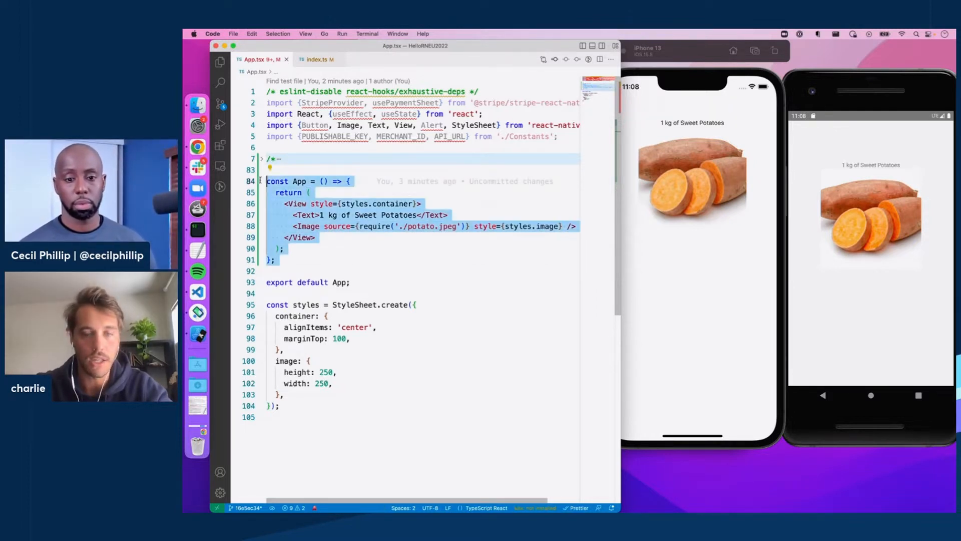
# Step: Swap in the Stripe App version and select the publishableKey and merchantIdentifier props
pyautogui.click(261, 158)
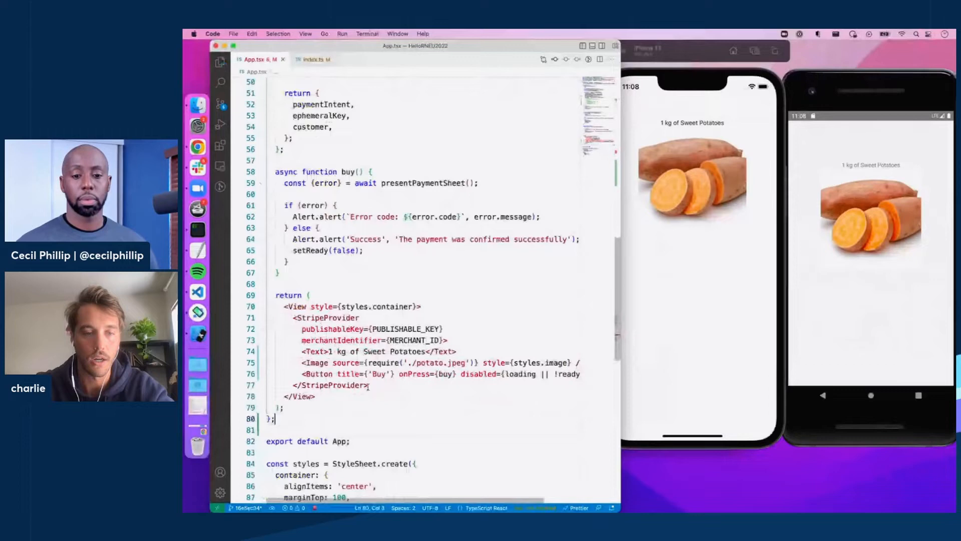
pyautogui.moveTo(394, 306)
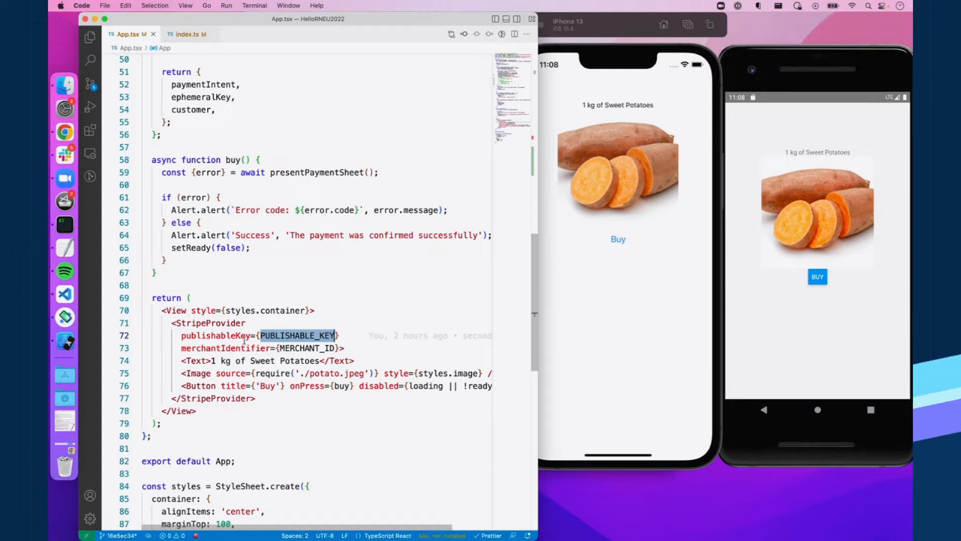
pyautogui.moveTo(297, 335)
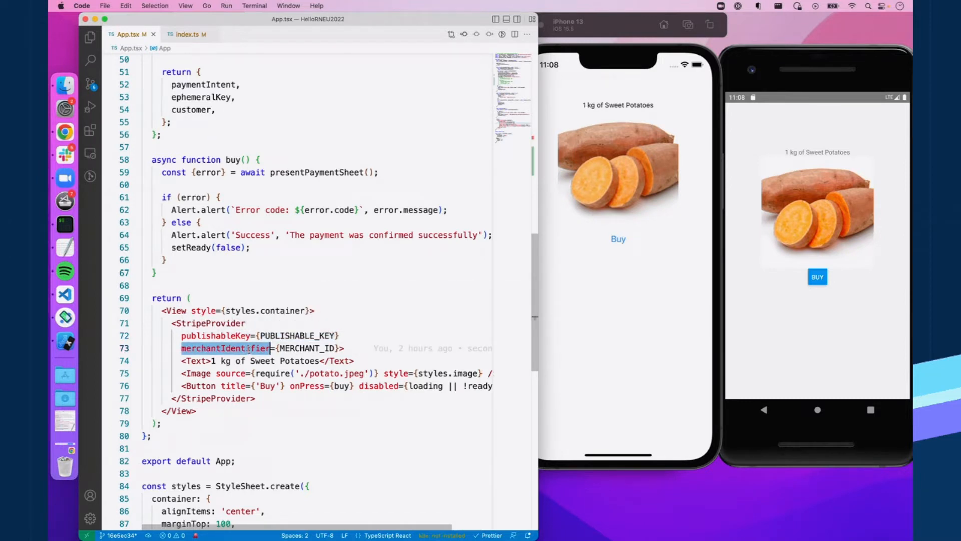
pyautogui.moveTo(300, 348)
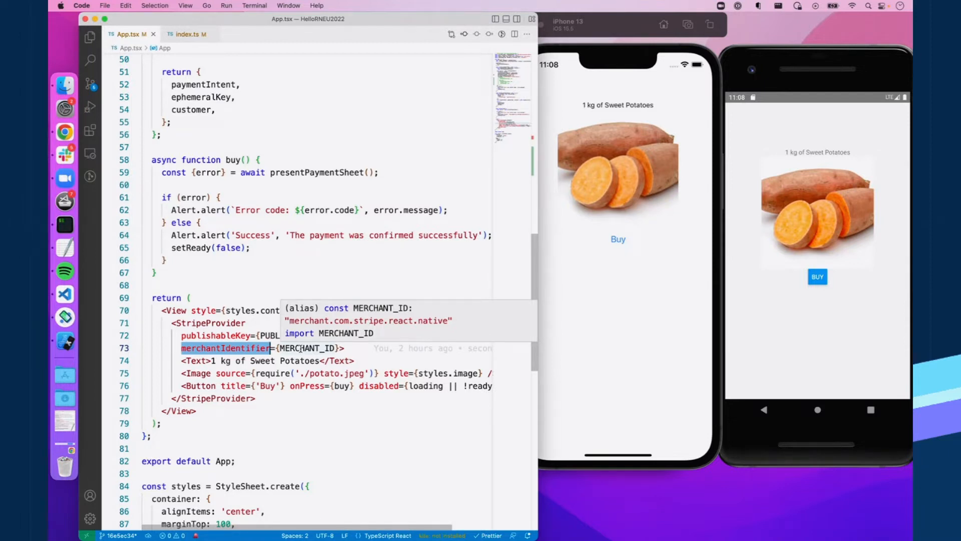
pyautogui.moveTo(297, 367)
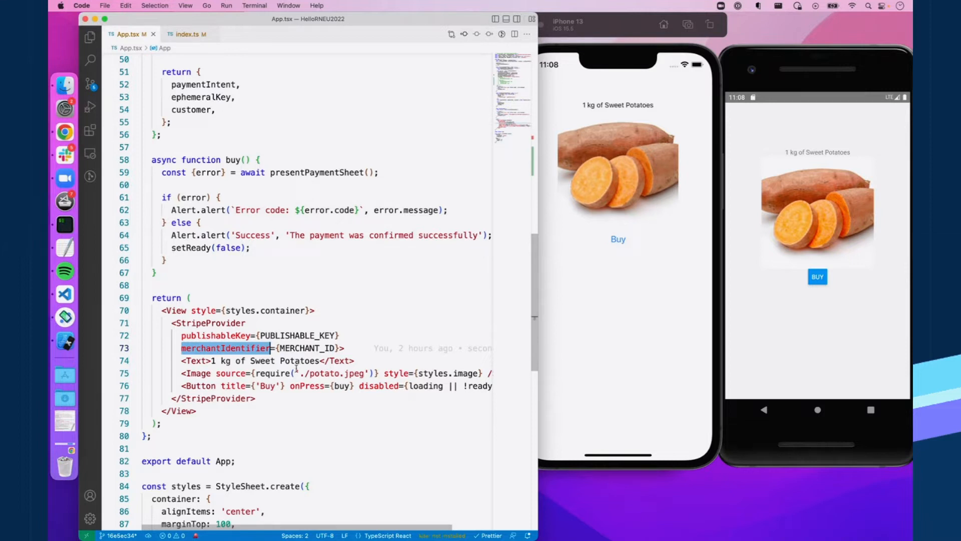
pyautogui.moveTo(270, 347); pyautogui.dragTo(181, 336)
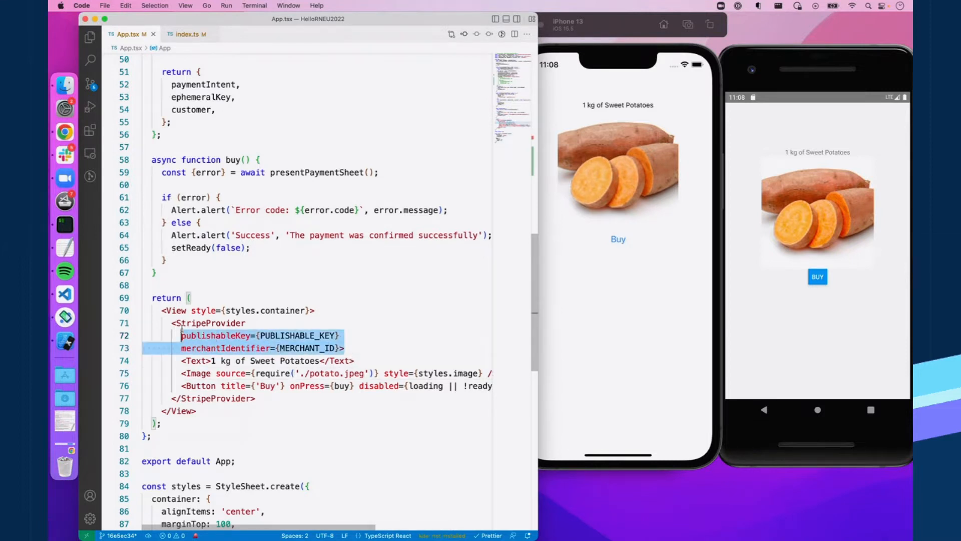
pyautogui.click(188, 360)
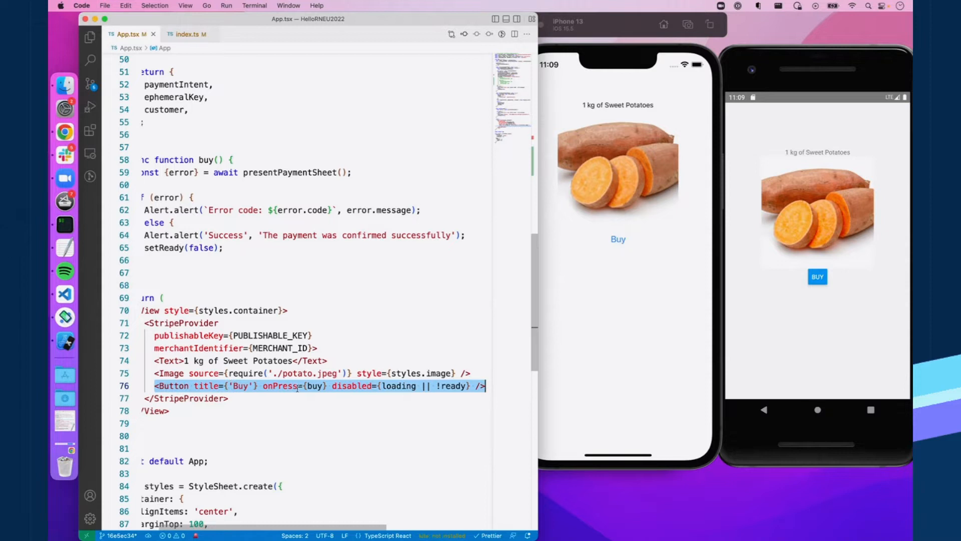
pyautogui.moveTo(314, 385)
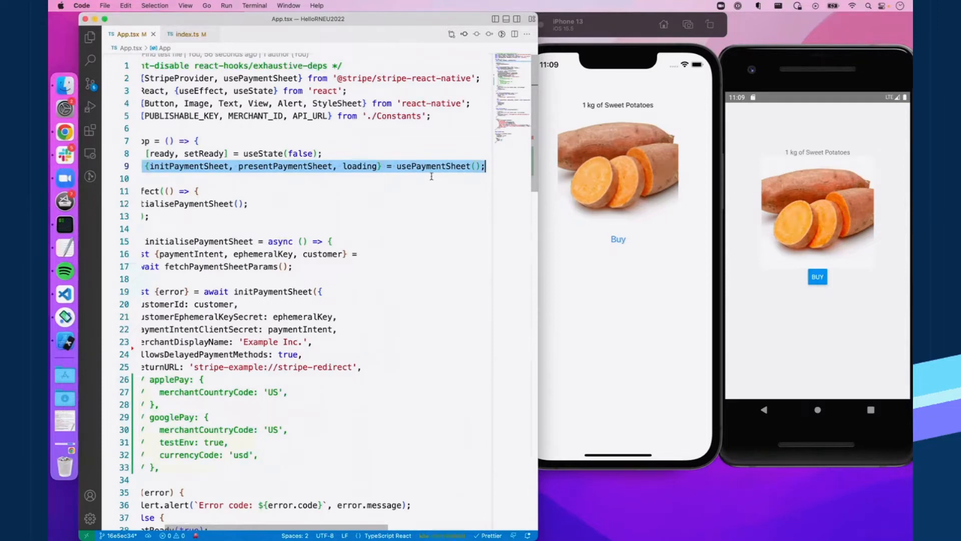
pyautogui.moveTo(432, 166)
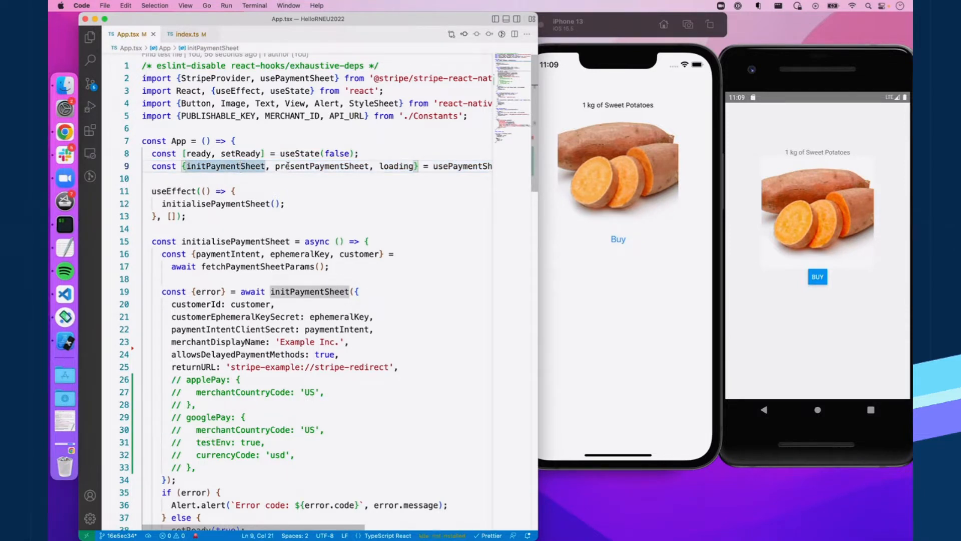
pyautogui.doubleClick(321, 166)
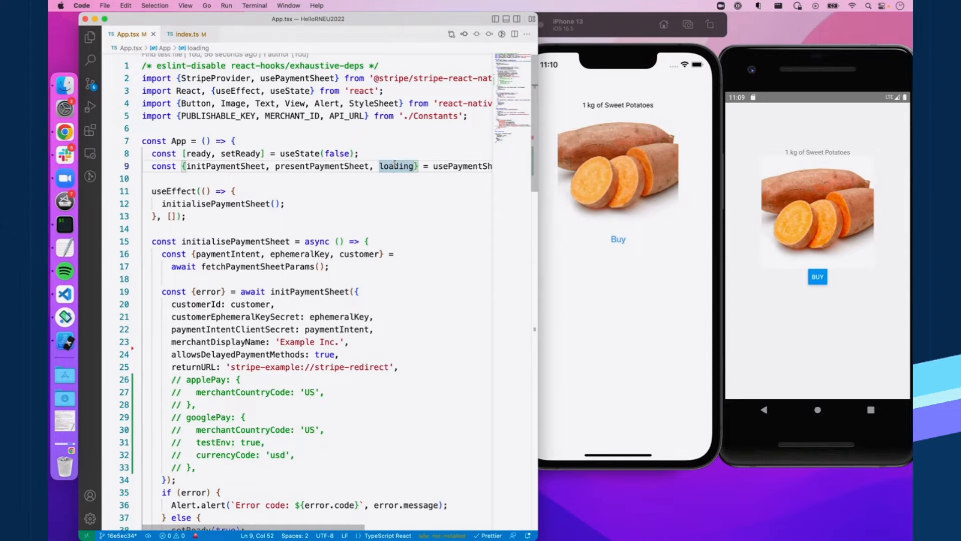
pyautogui.scroll(-3)
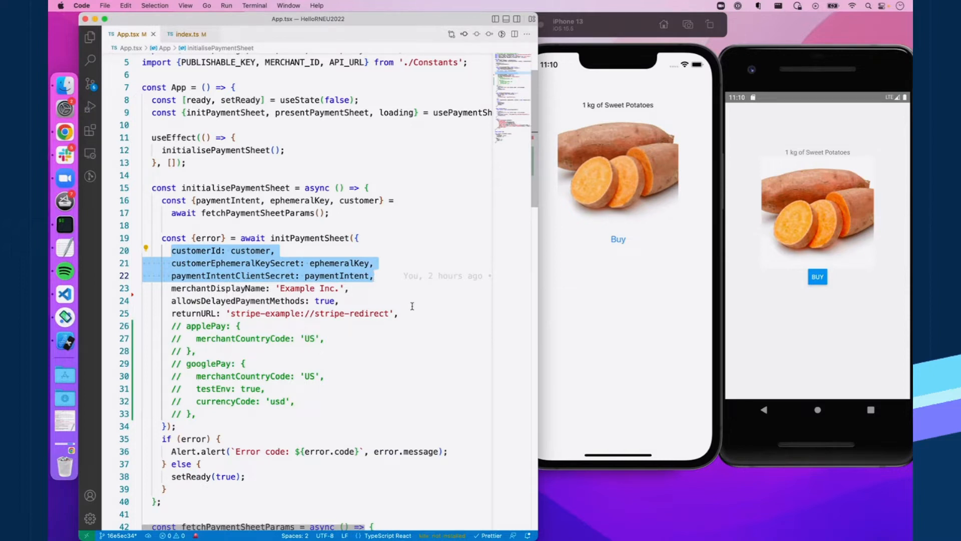
pyautogui.scroll(-3)
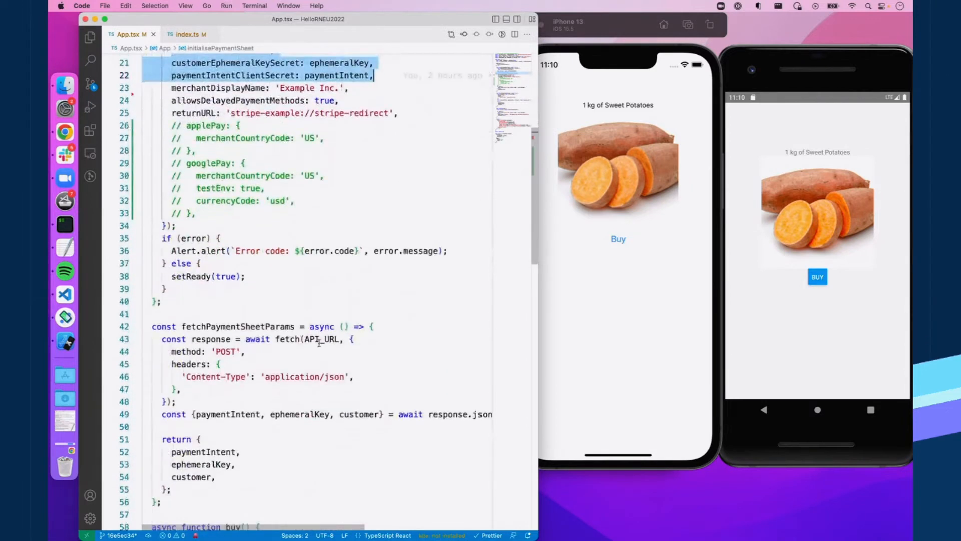
pyautogui.scroll(-3)
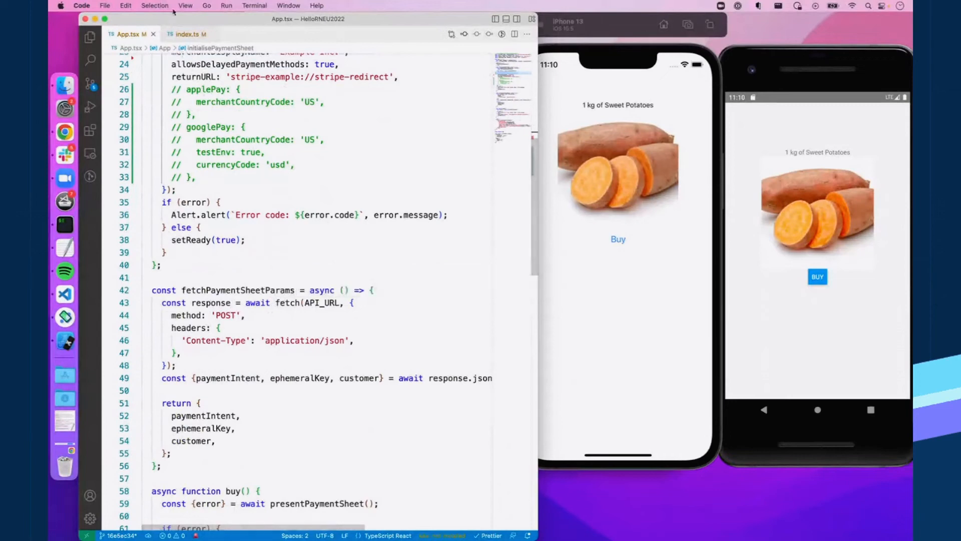
pyautogui.click(186, 34)
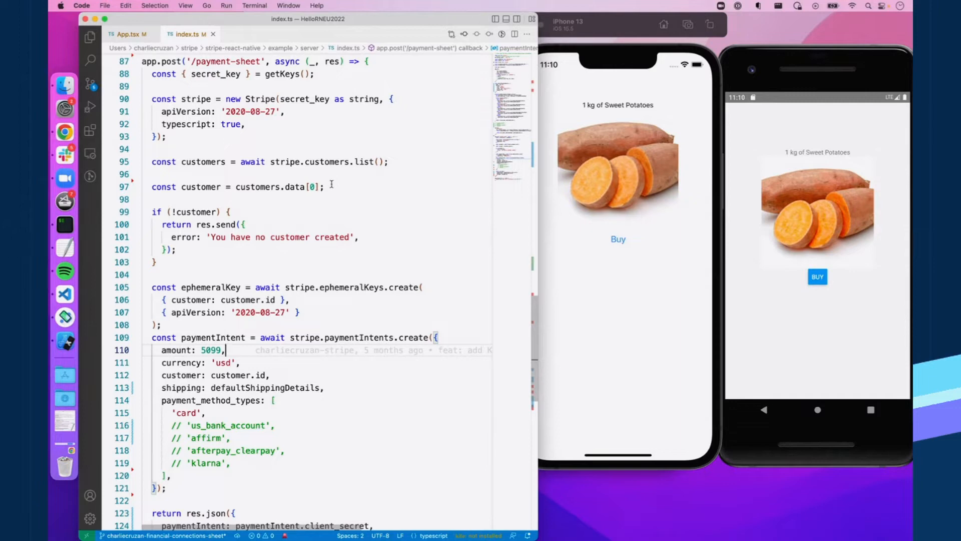
# Step: Scroll to the /payment-sheet route and select the returned client secret, ephemeral key and customer
pyautogui.scroll(-3)
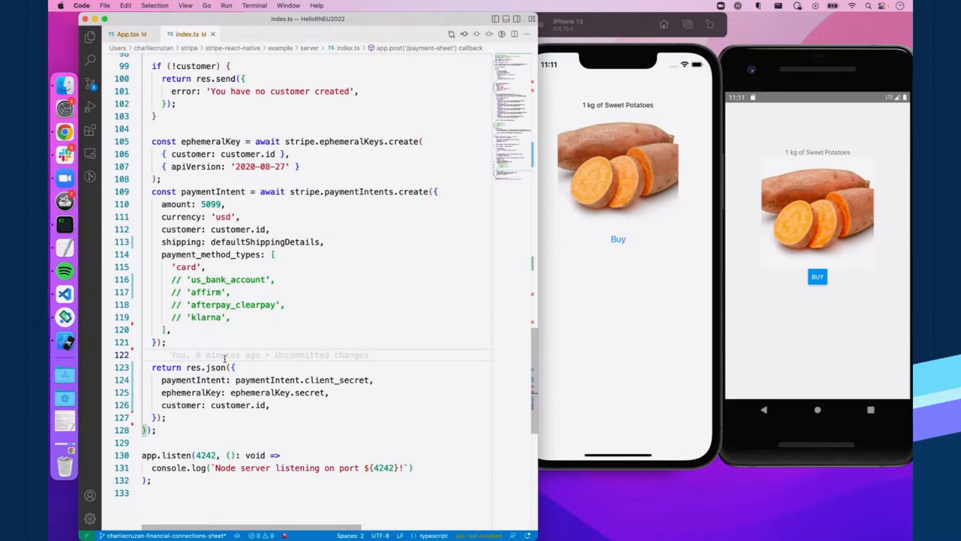
pyautogui.moveTo(206, 318)
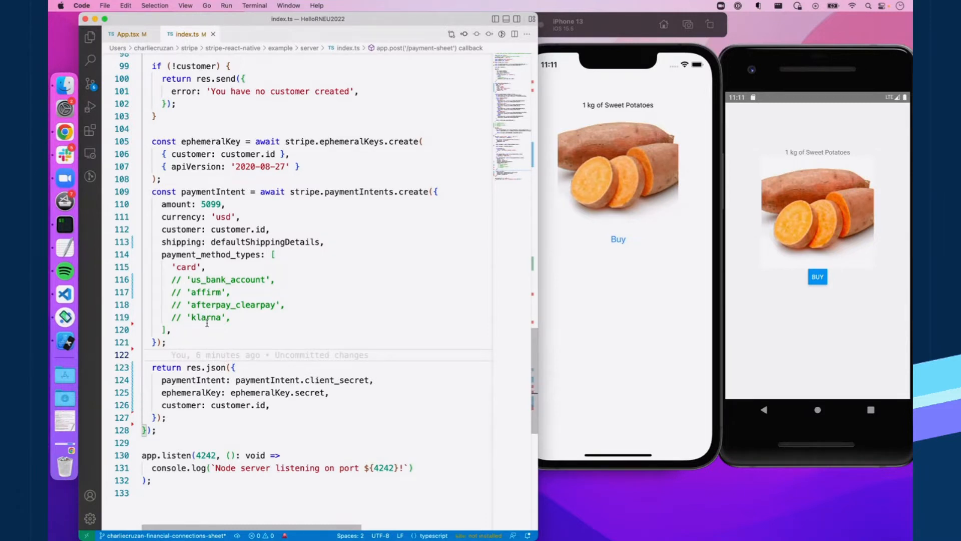
pyautogui.moveTo(162, 380); pyautogui.dragTo(268, 404)
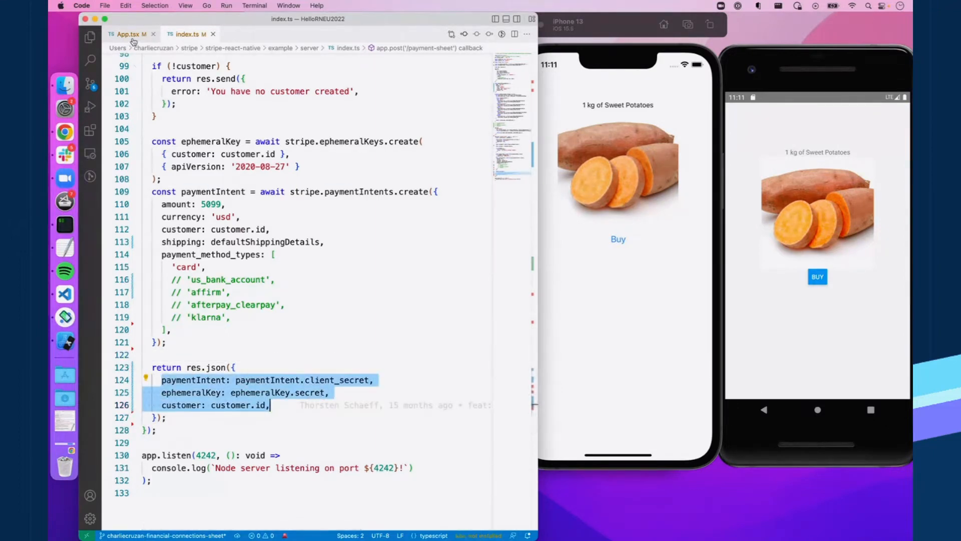
# Step: Switch to App.tsx and scroll down to the buy function presenting the payment sheet
pyautogui.click(128, 34)
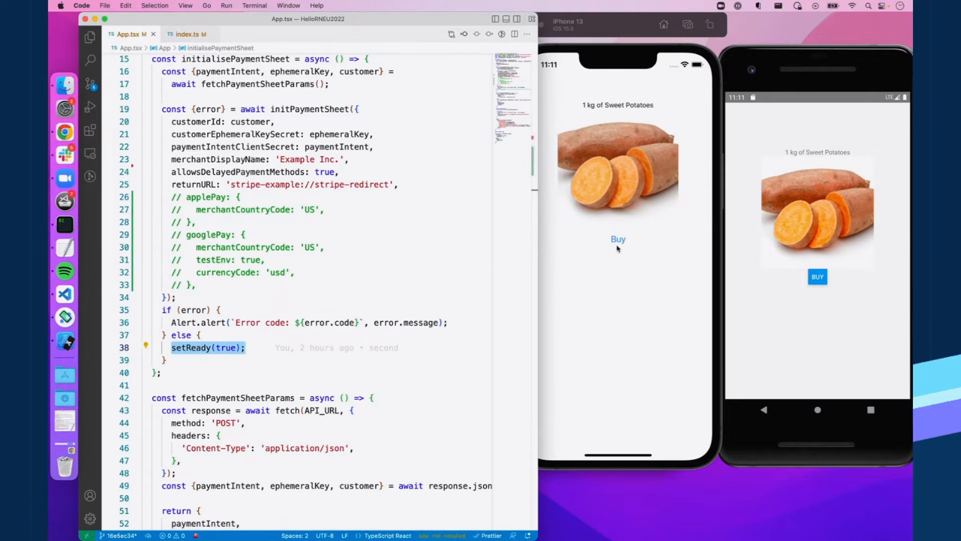
pyautogui.scroll(-3)
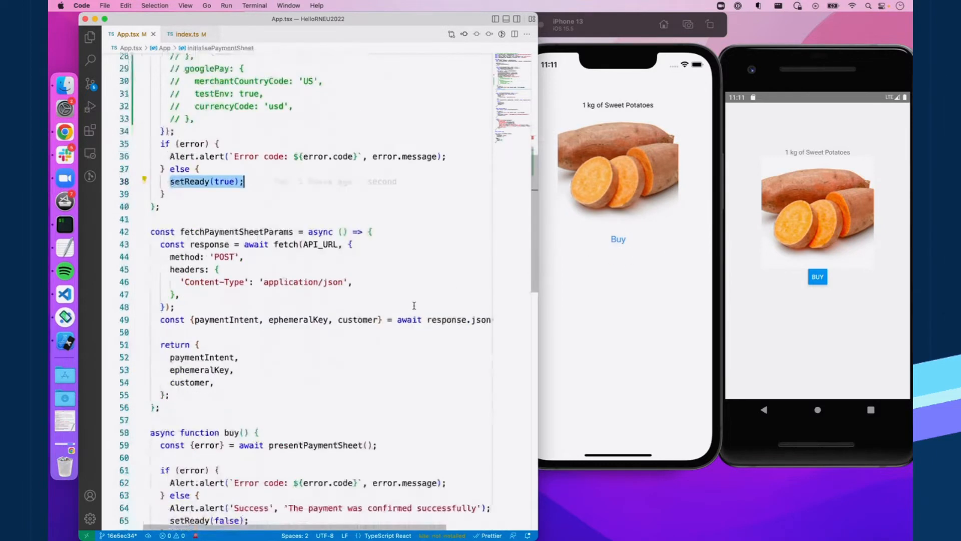
pyautogui.scroll(-3)
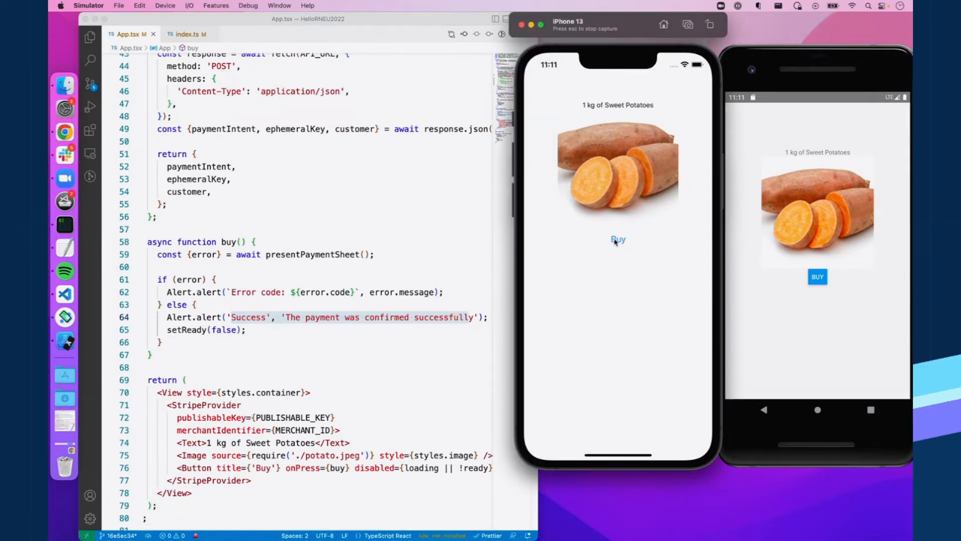
# Step: Buy the sweet potatoes on iPhone, pay $50.99 with the test card and dismiss the Success alert
pyautogui.click(617, 240)
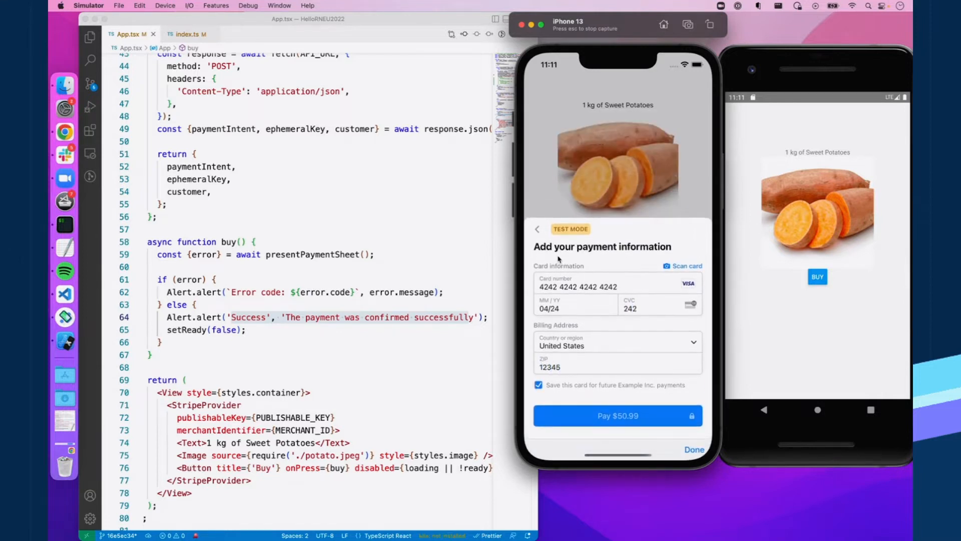
pyautogui.click(618, 415)
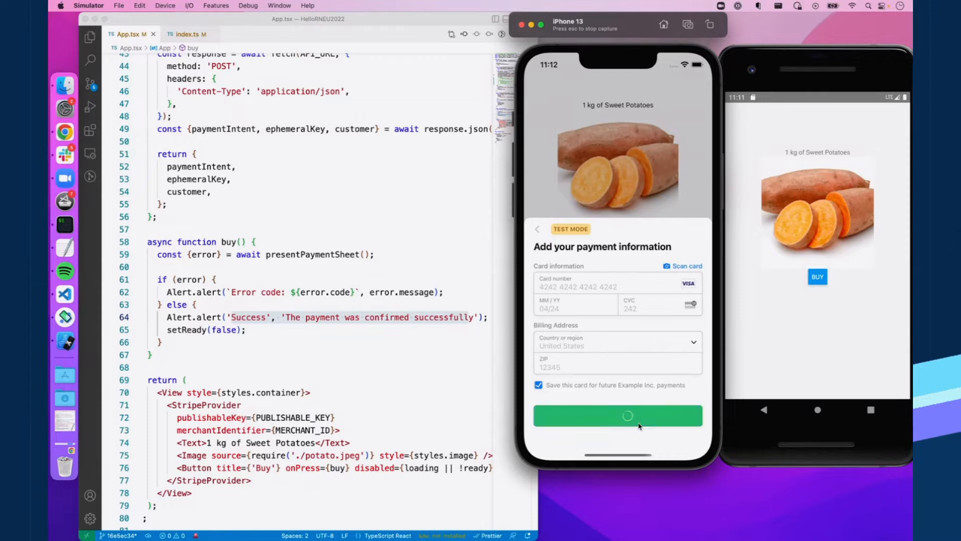
pyautogui.click(617, 416)
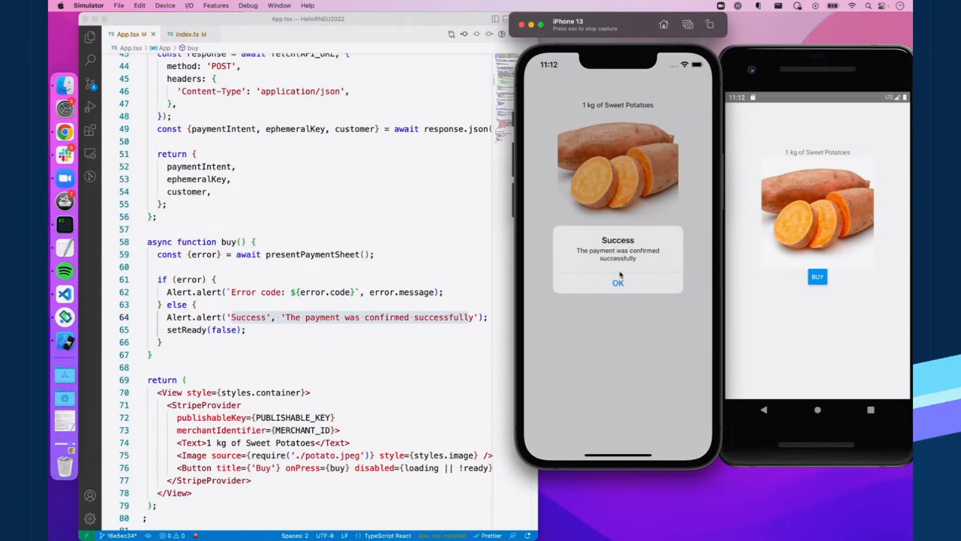
pyautogui.click(618, 282)
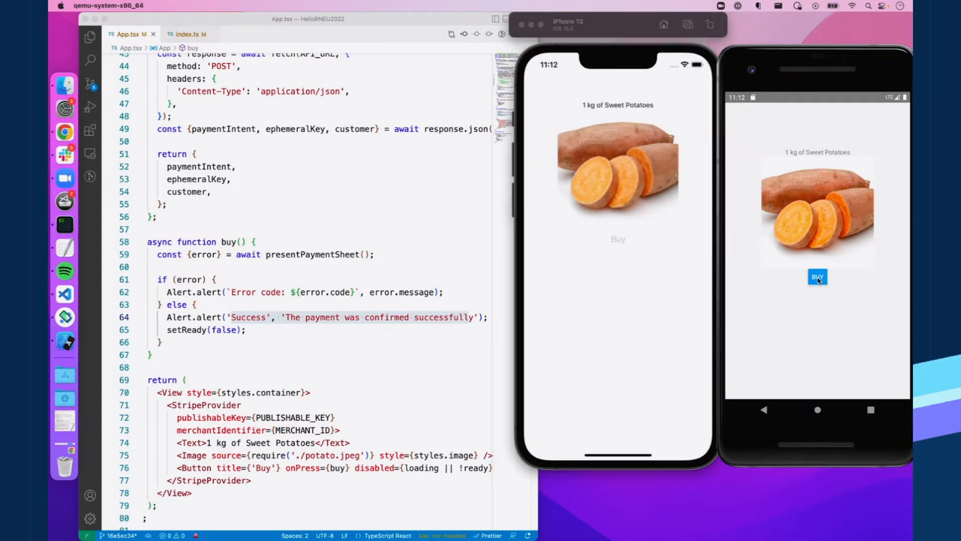
pyautogui.click(818, 277)
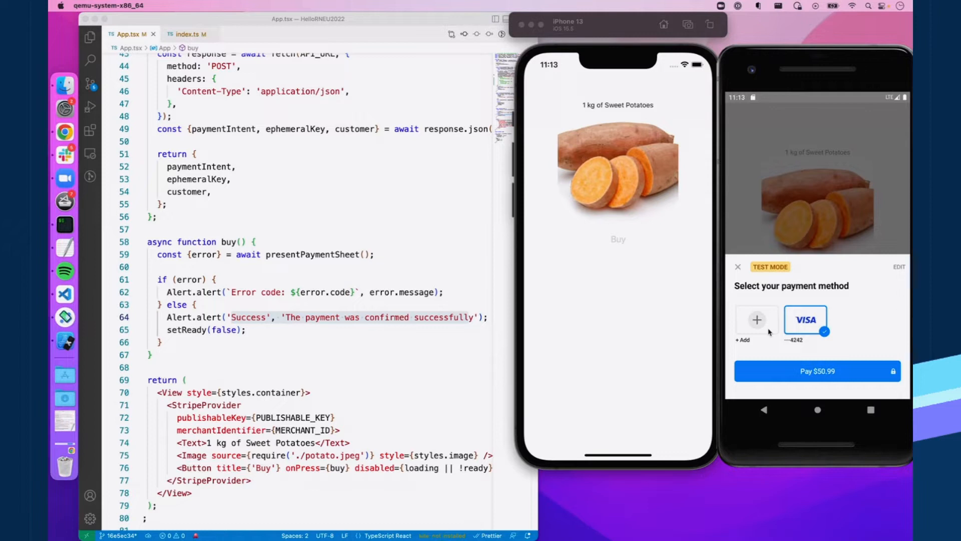
pyautogui.click(757, 320)
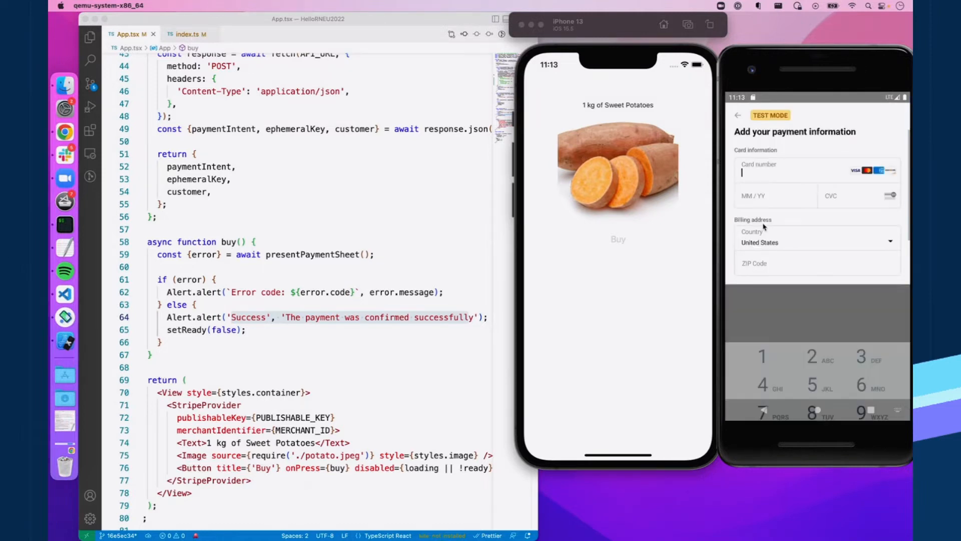
pyautogui.write('4242 4242 4242 4242')
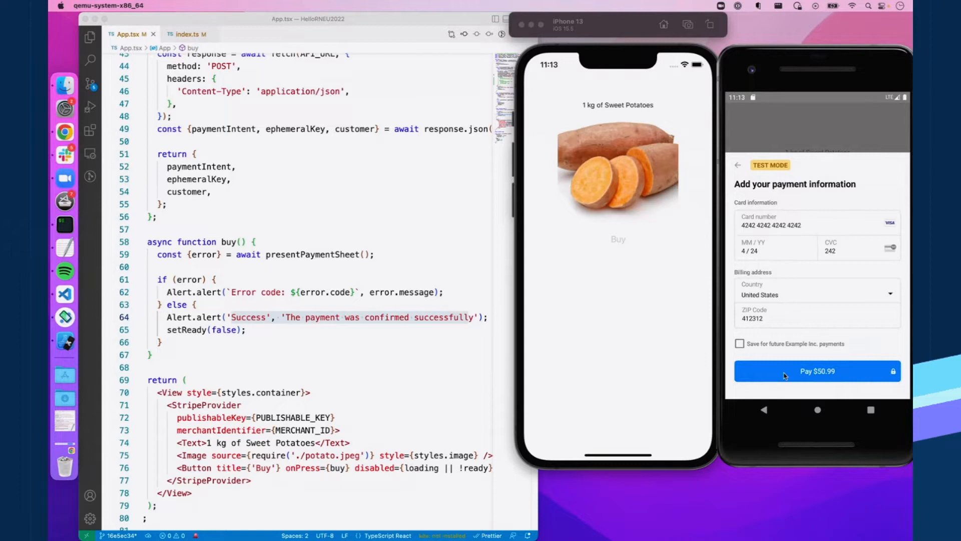
pyautogui.click(817, 370)
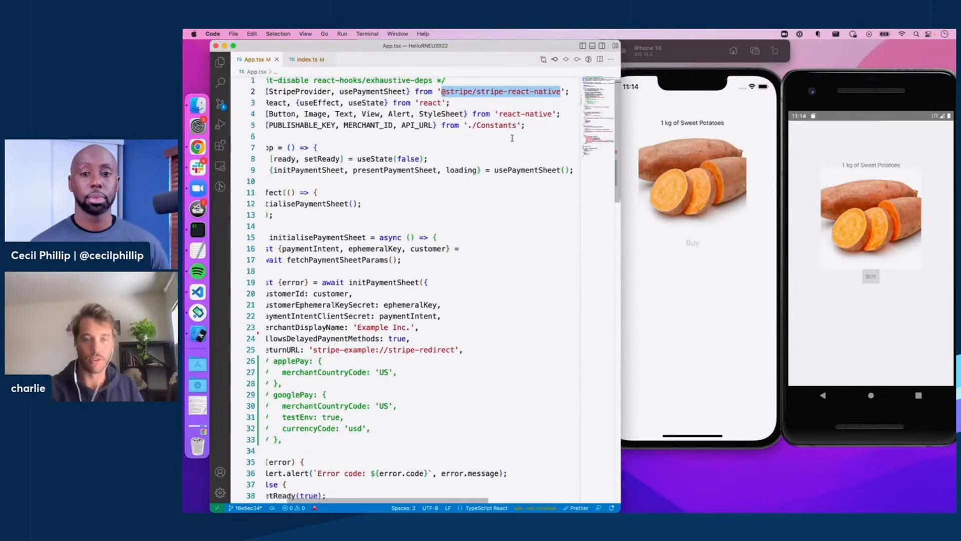
pyautogui.scroll(-3)
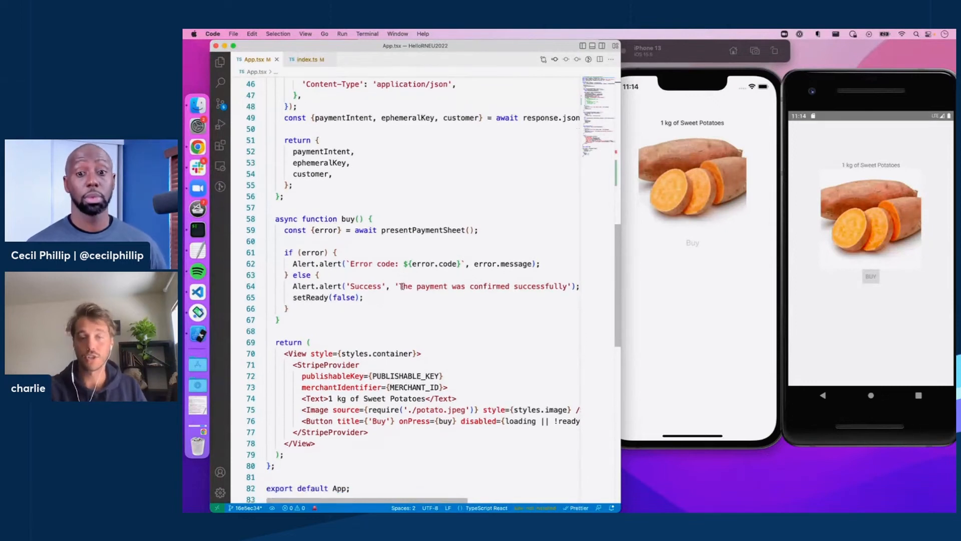
pyautogui.scroll(-3)
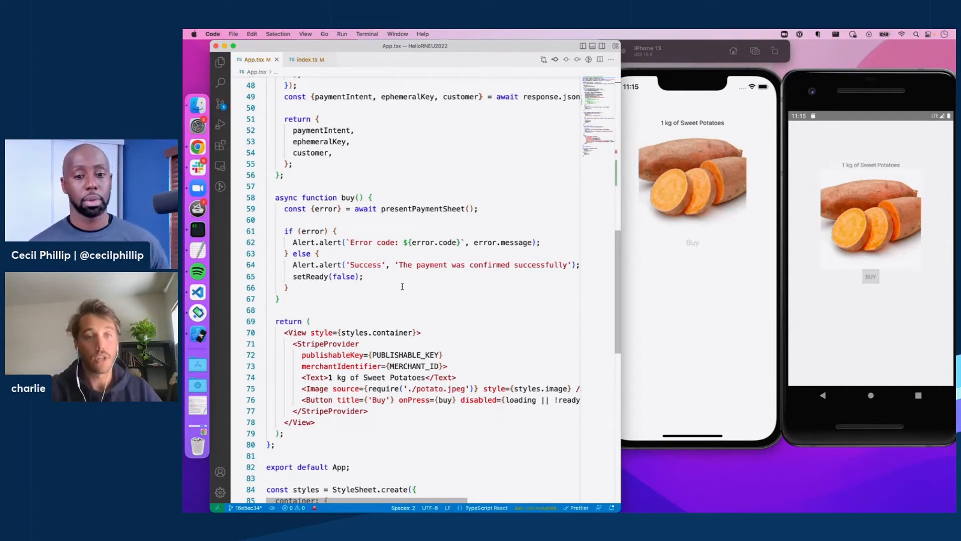
pyautogui.scroll(3)
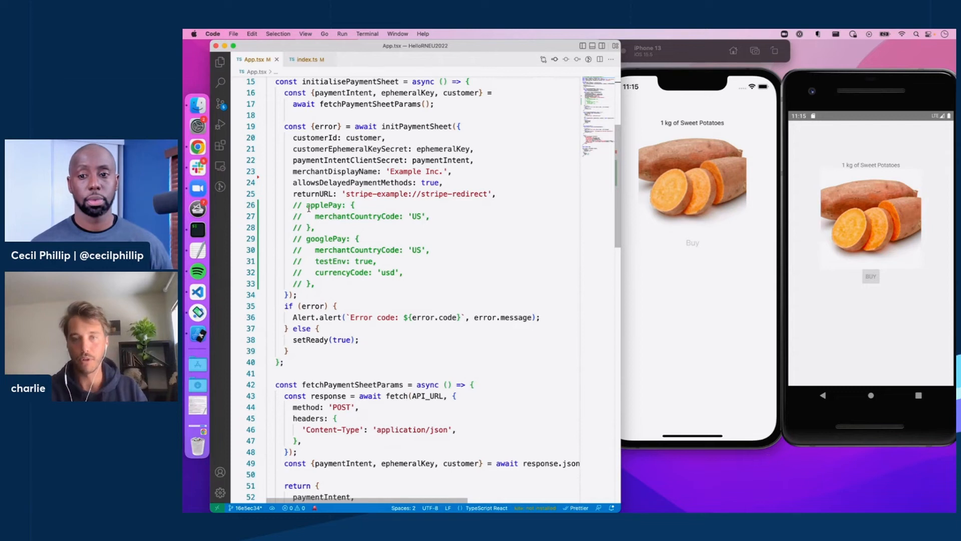
# Step: Uncomment the applePay and googlePay blocks in initPaymentSheet and start checkout on iPhone
pyautogui.moveTo(291, 217); pyautogui.dragTo(316, 283)
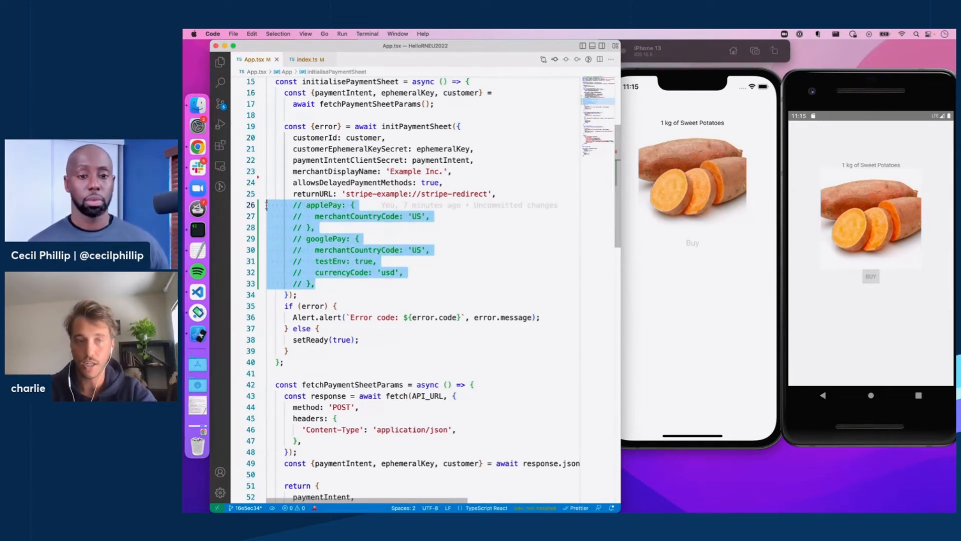
pyautogui.press('cmd+/')
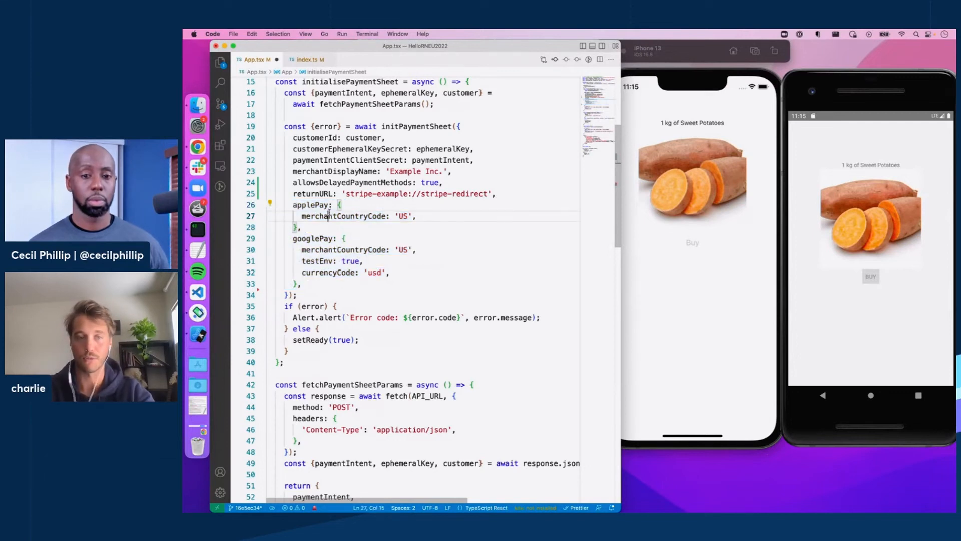
pyautogui.doubleClick(344, 217)
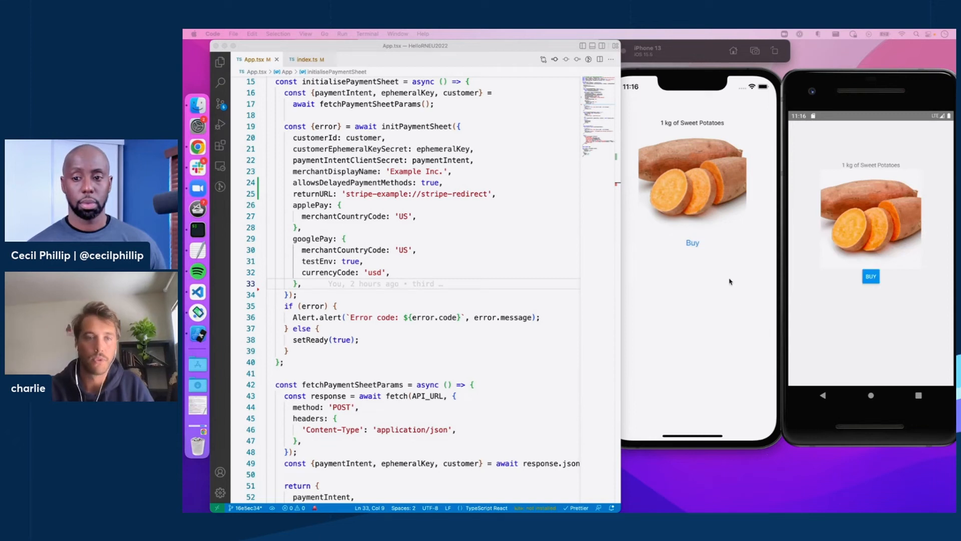
pyautogui.click(692, 242)
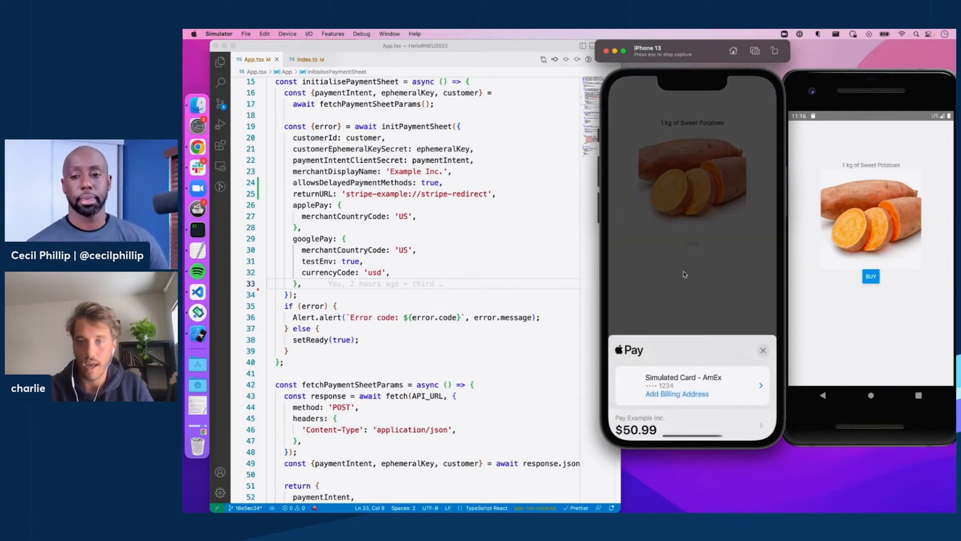
# Step: Dismiss the Apple Pay sheet, returning to the sweet potato product page
pyautogui.click(763, 350)
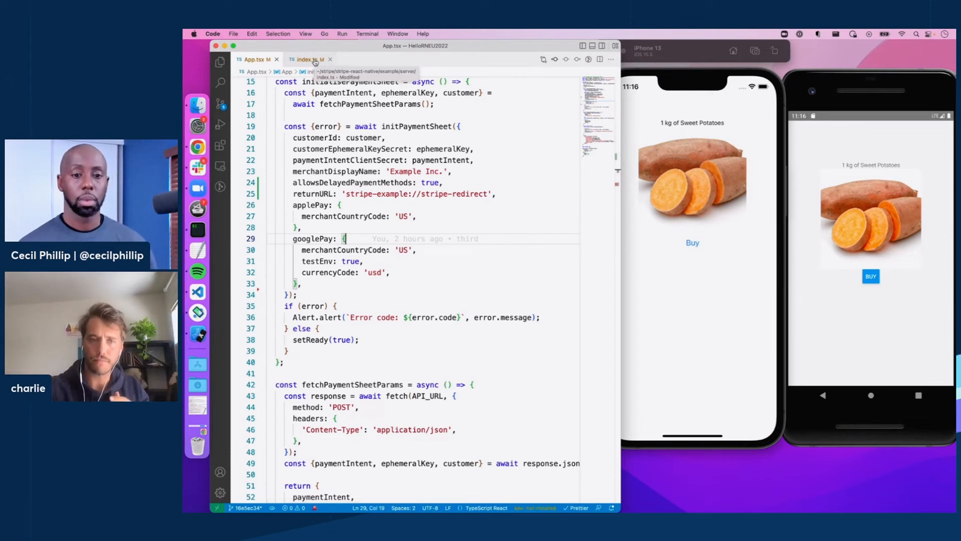
# Step: Select payment_method_types in the server's paymentIntents.create, then reopen checkout on iPhone
pyautogui.click(307, 60)
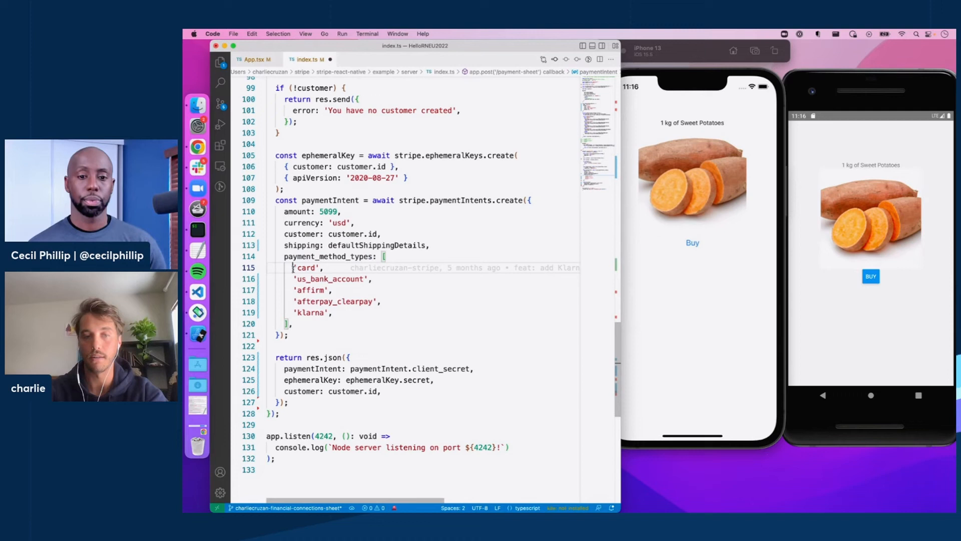
pyautogui.moveTo(295, 267); pyautogui.dragTo(333, 312)
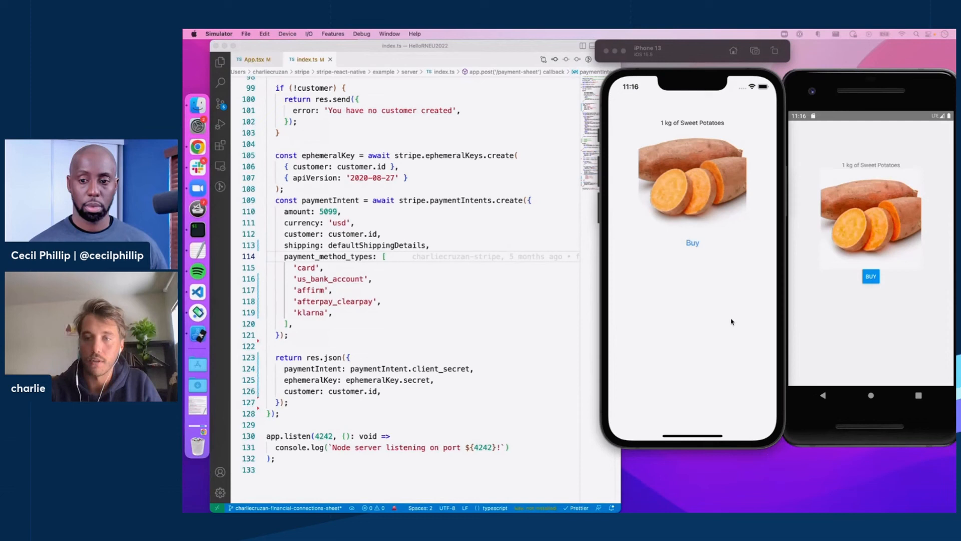
pyautogui.click(692, 242)
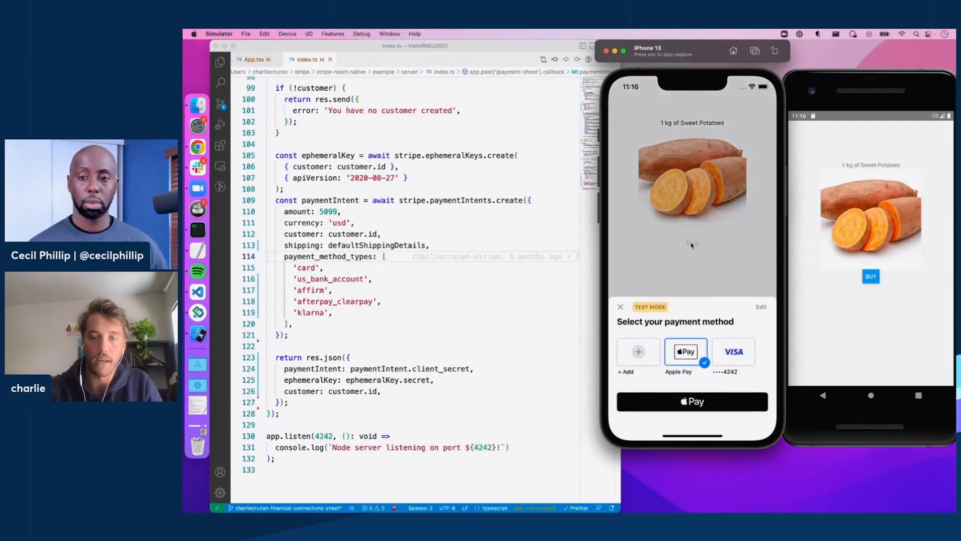